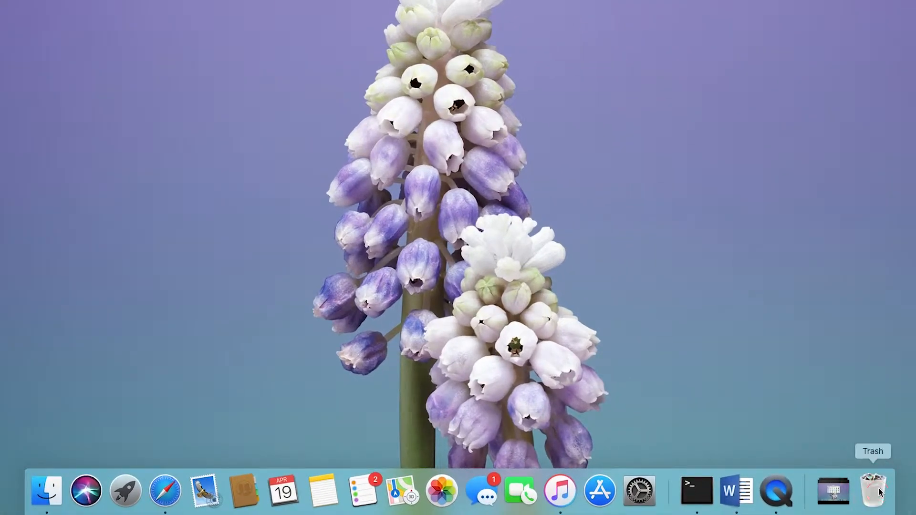
- Restore the iPhone X wallpaper image from the Trash to the desktop
click(873, 489)
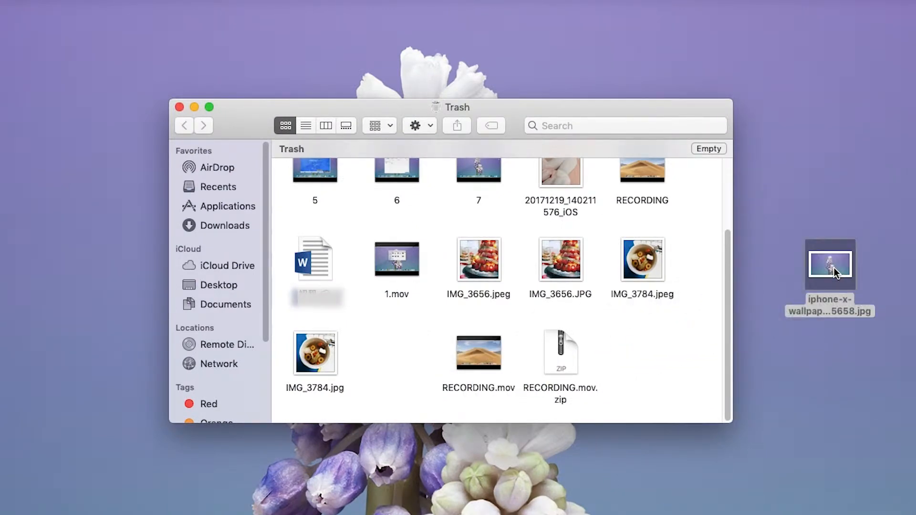
mouse_move(824, 389)
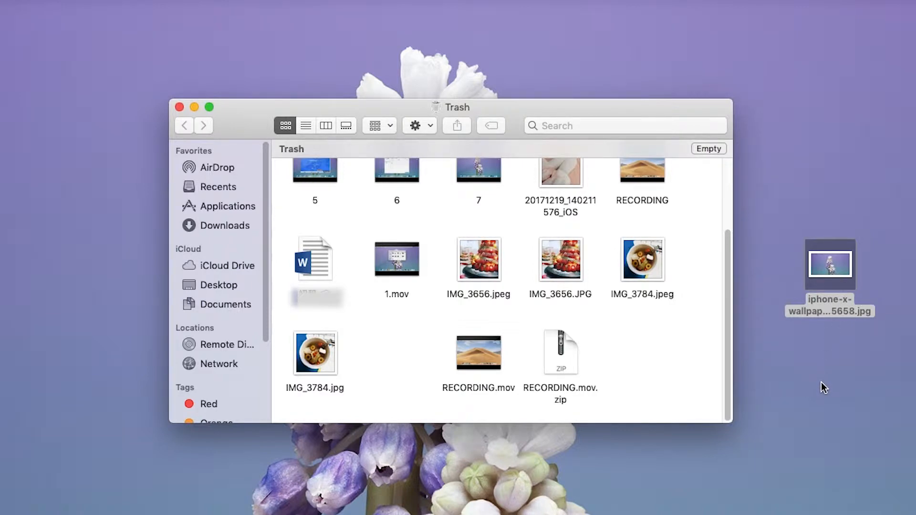
click(179, 107)
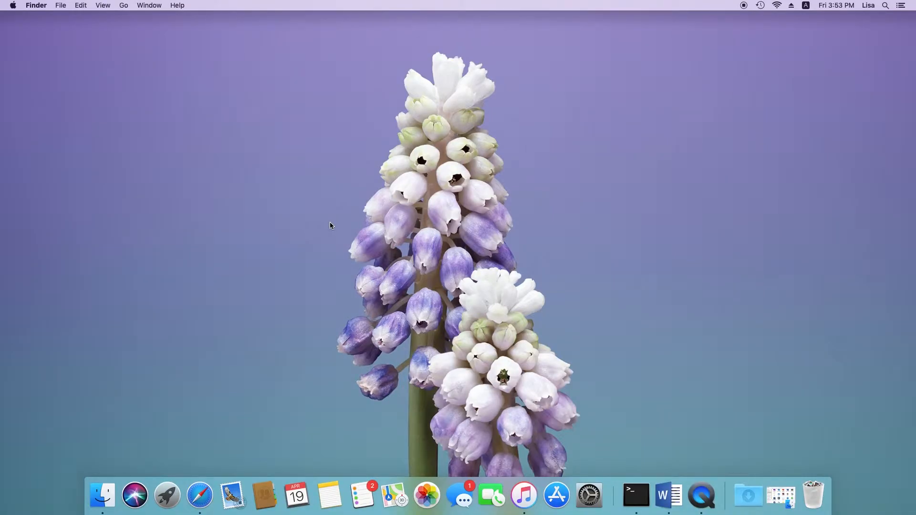
mouse_move(396, 381)
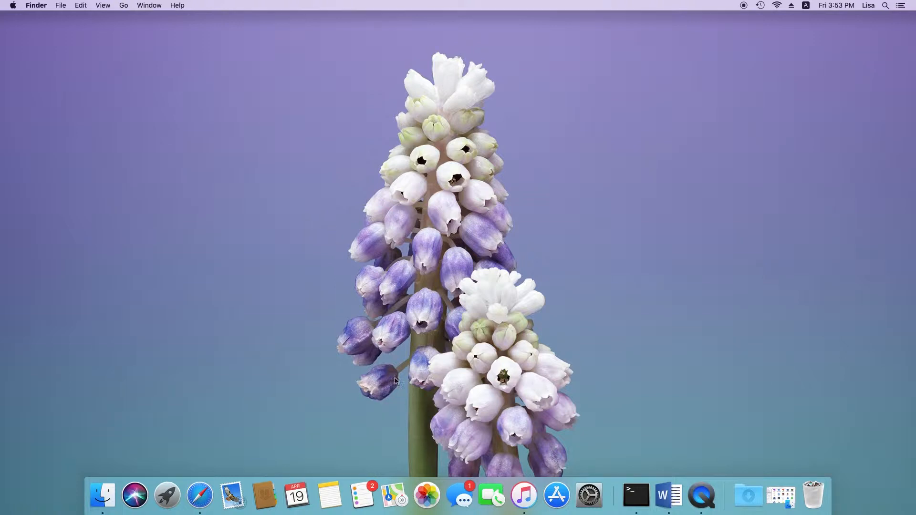
- Recover the food bowl photo from the Photos Recently Deleted album
click(426, 494)
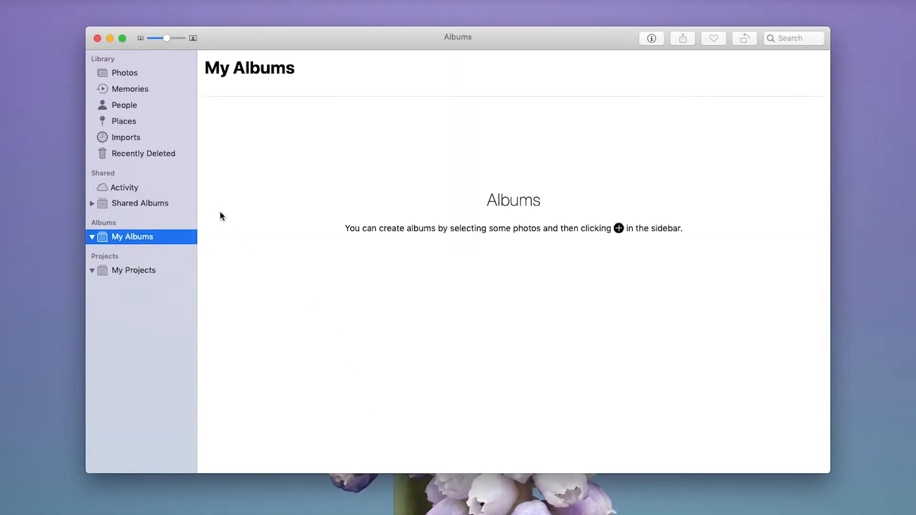
click(144, 153)
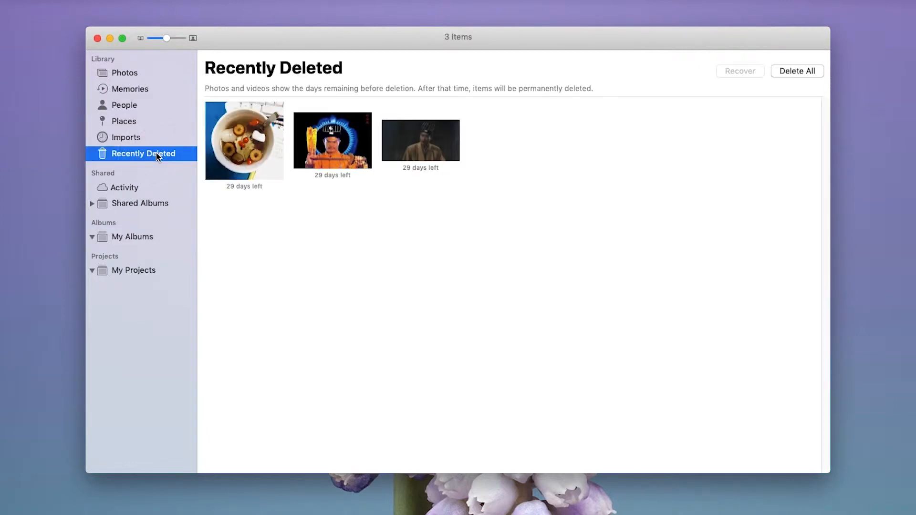
click(244, 140)
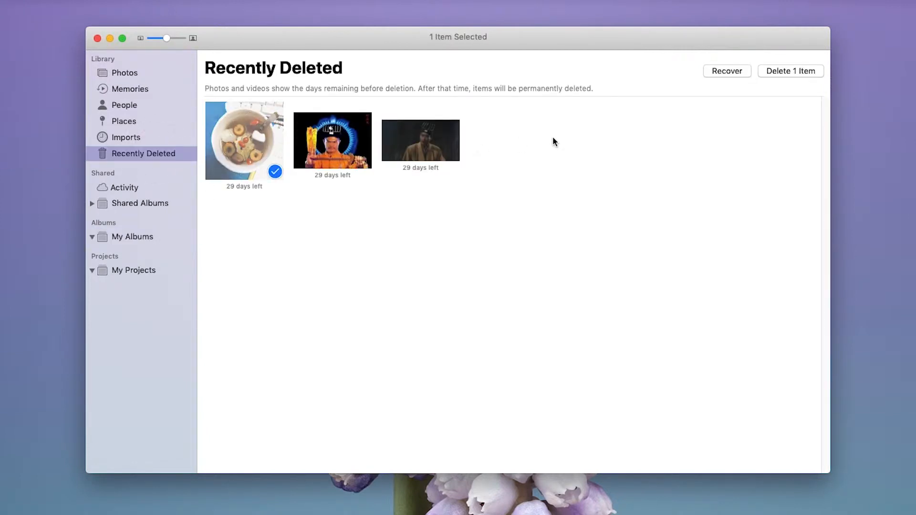
click(726, 71)
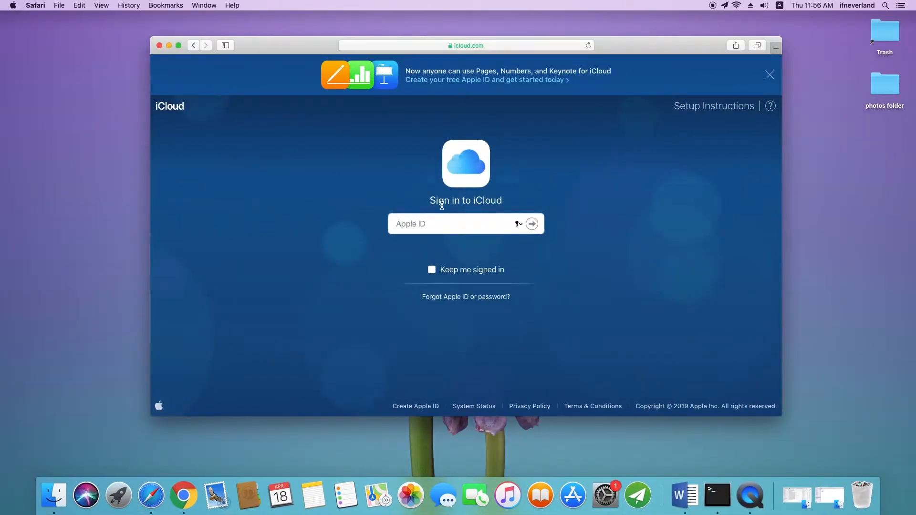
mouse_move(430, 318)
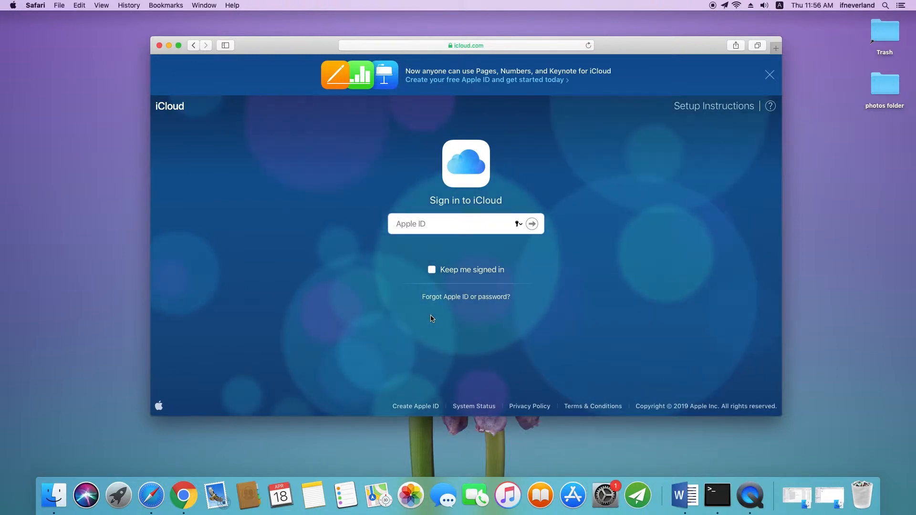
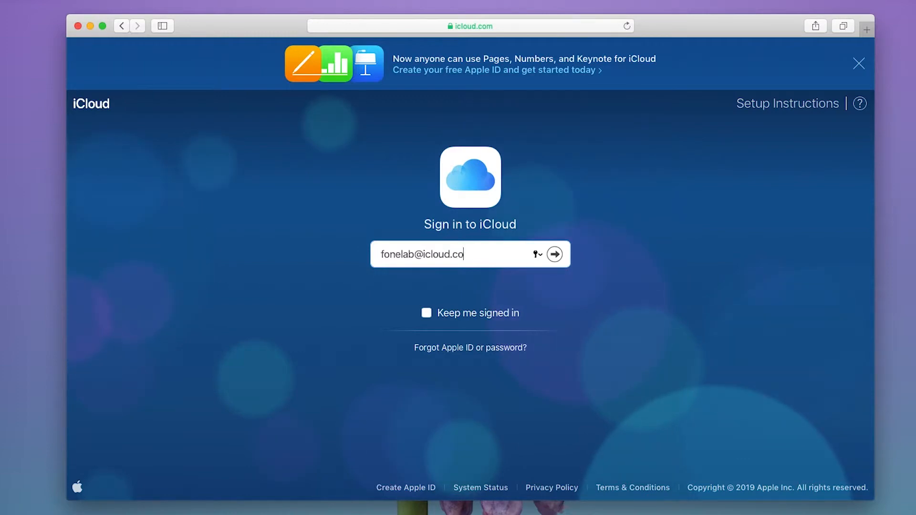
click(554, 254)
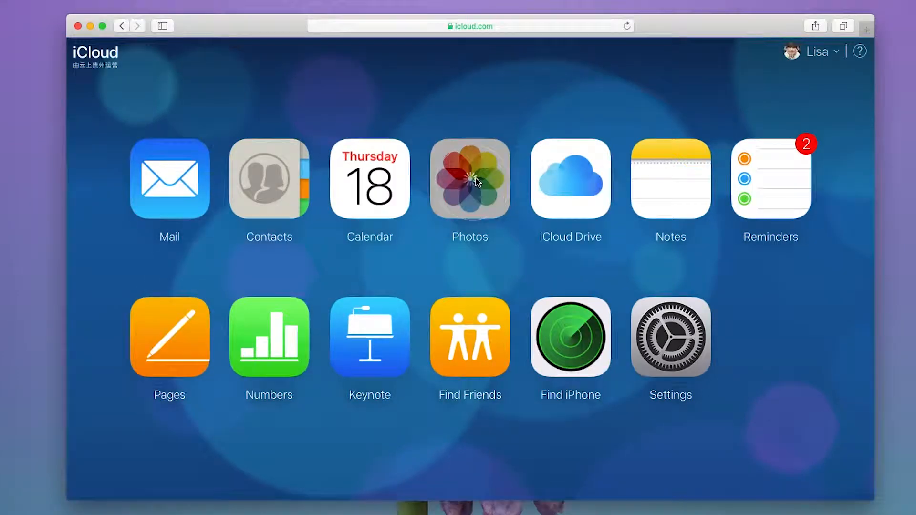
- Download the June 15, 2018 Danshui photo from iCloud Photos
click(469, 179)
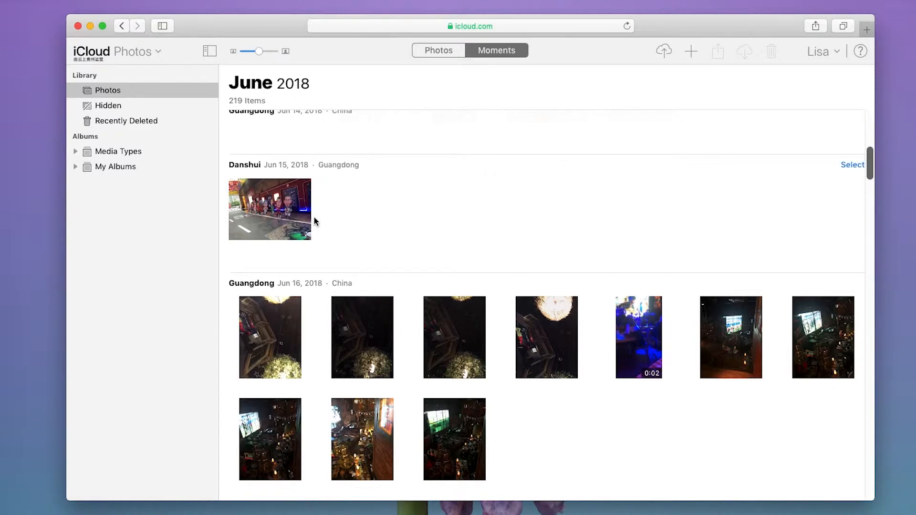
click(269, 208)
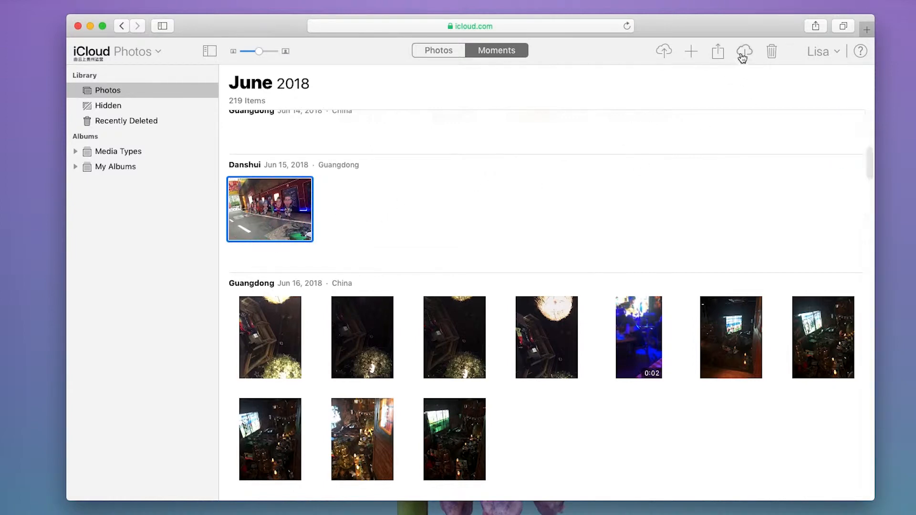
click(744, 51)
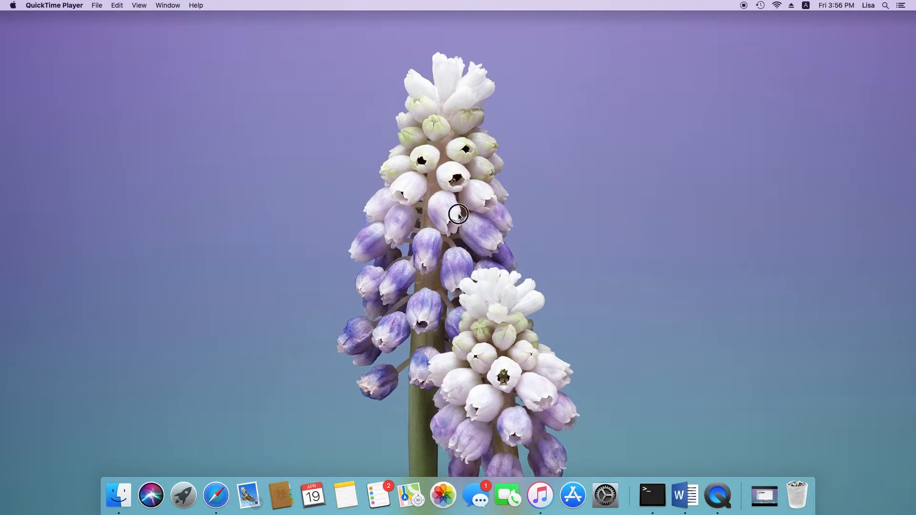
- Browse the Finder Applications folder down toward Time Machine
click(118, 495)
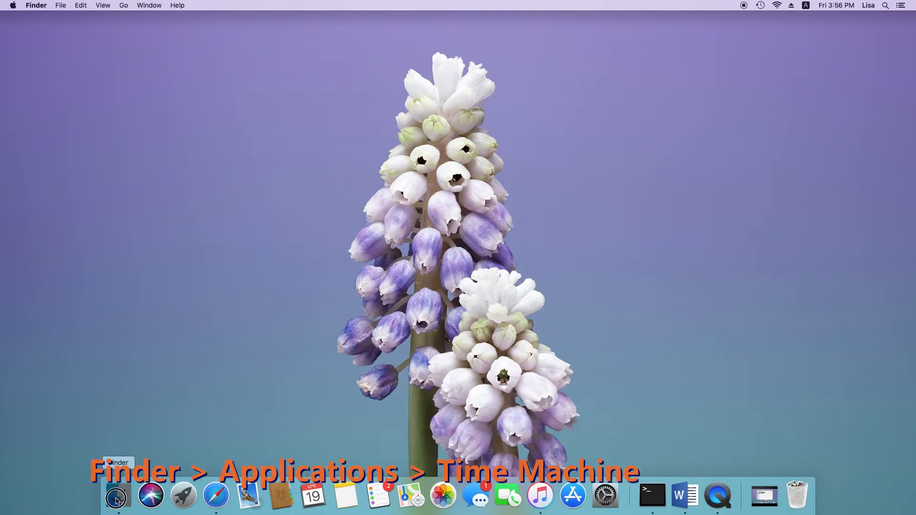
click(116, 496)
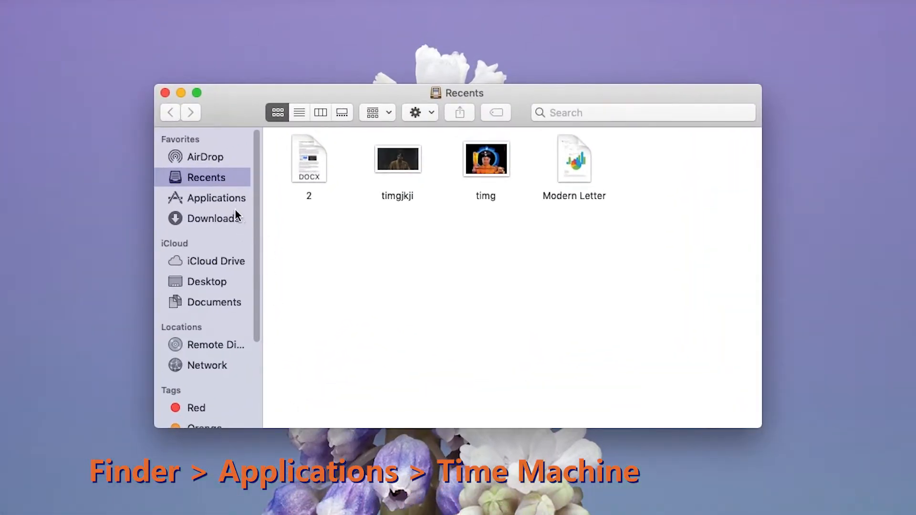
click(216, 198)
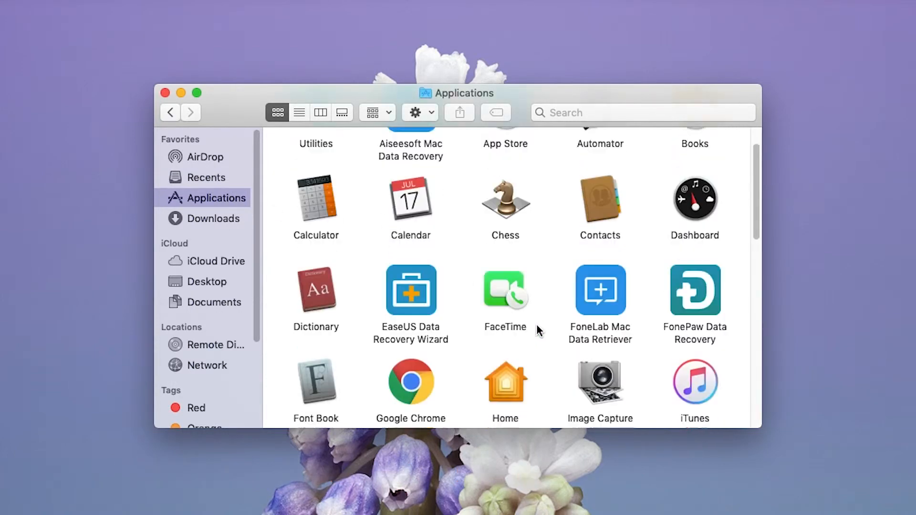
scroll(down, 3)
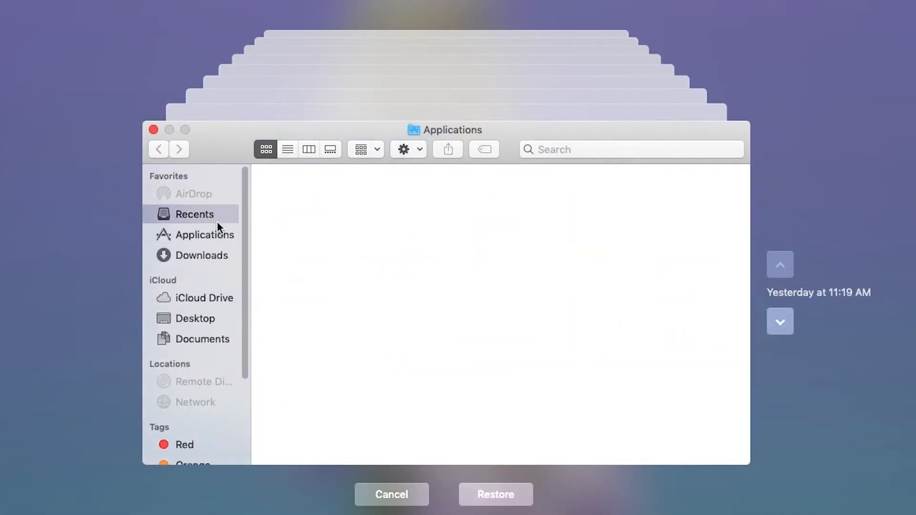
- Bring up restore actions for the timg file in Time Machine's Recents
click(195, 213)
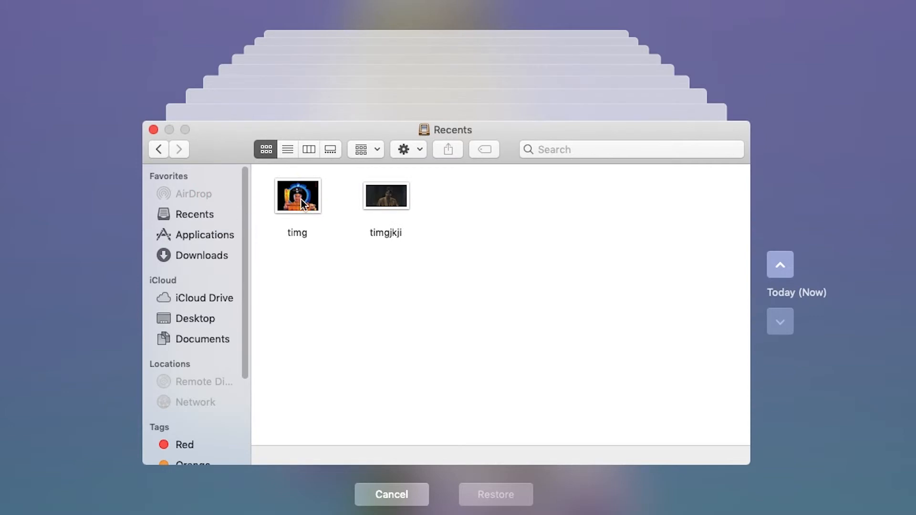
right_click(297, 196)
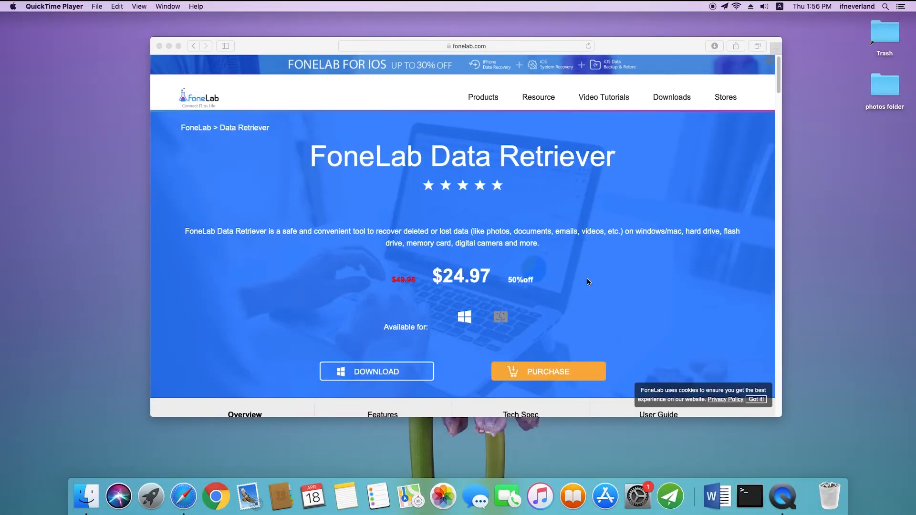
mouse_move(650, 279)
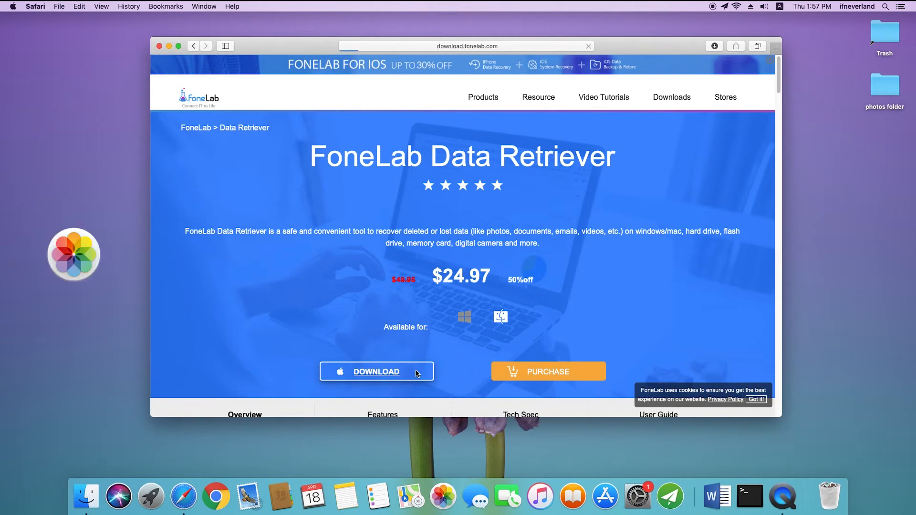
- Download the Mac version of FoneLab Data Retriever
click(377, 371)
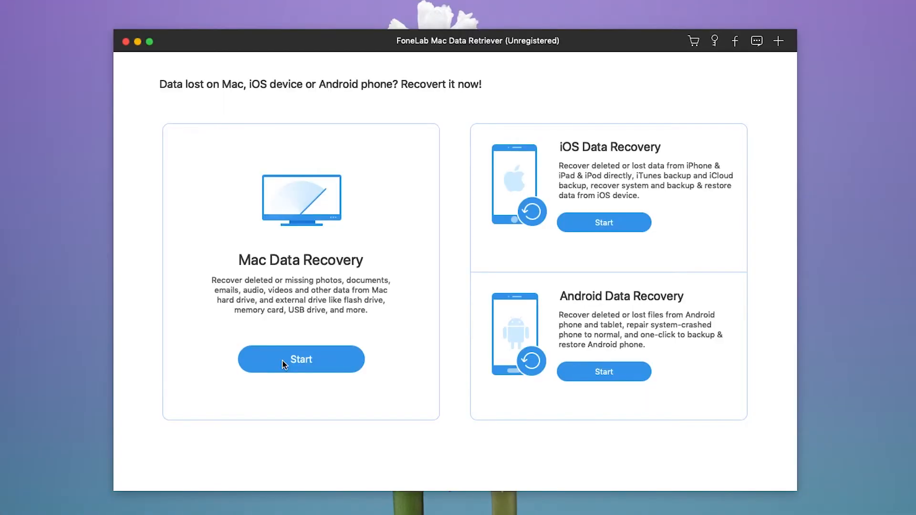
- Start a Mac Data Recovery scan of the apple drive for images
click(300, 360)
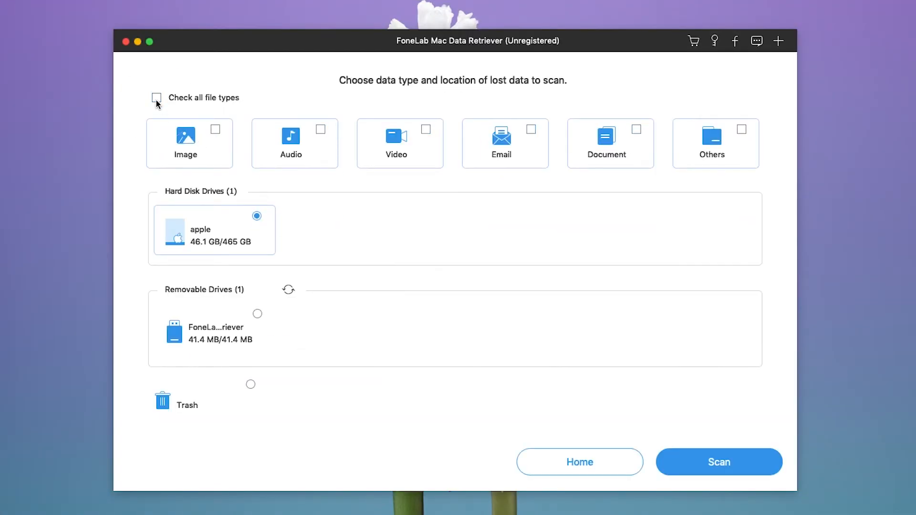
click(156, 98)
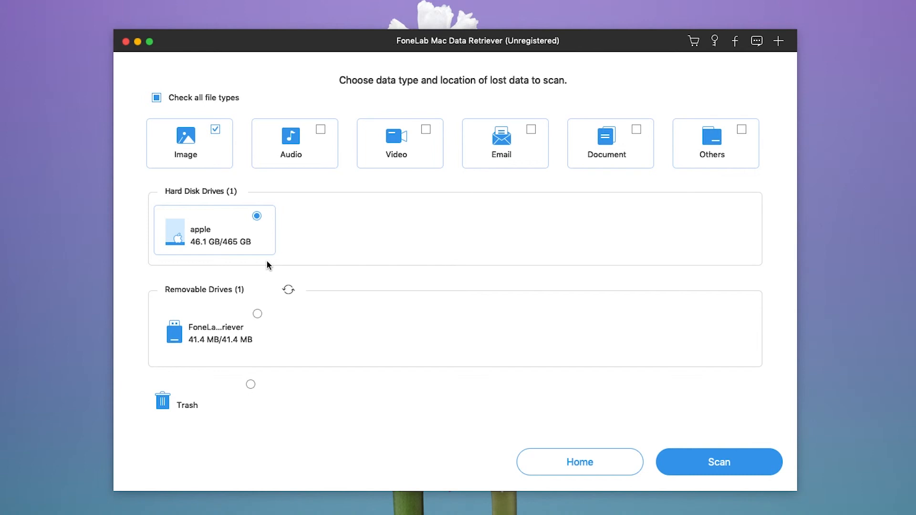
mouse_move(714, 466)
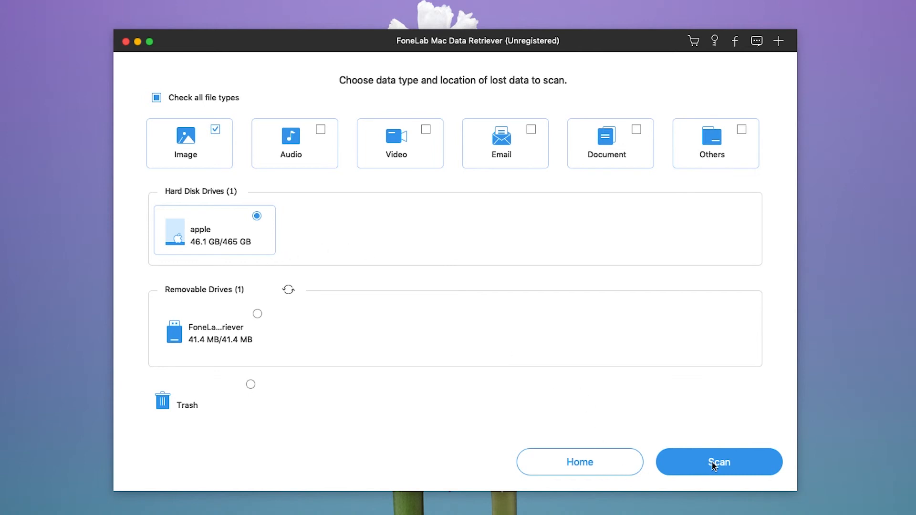
click(718, 462)
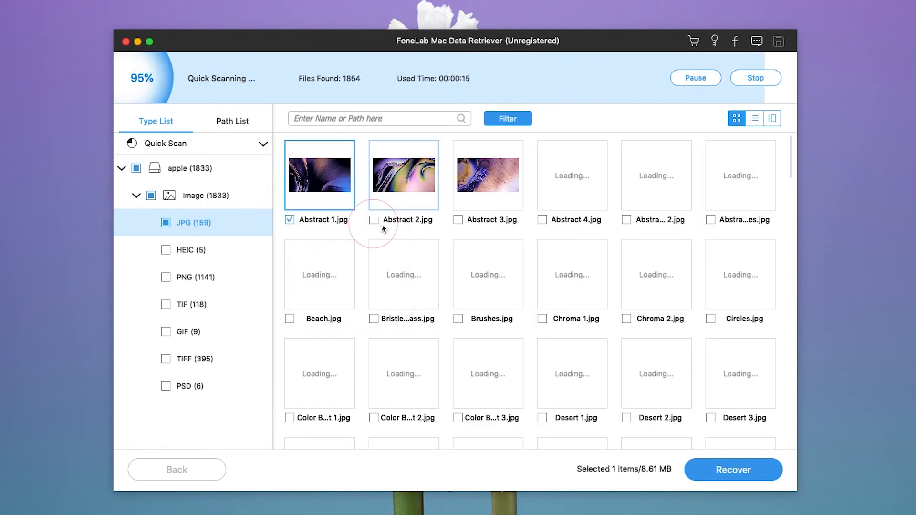
- Tick Abstract 2.jpg in the JPG scan results
click(373, 219)
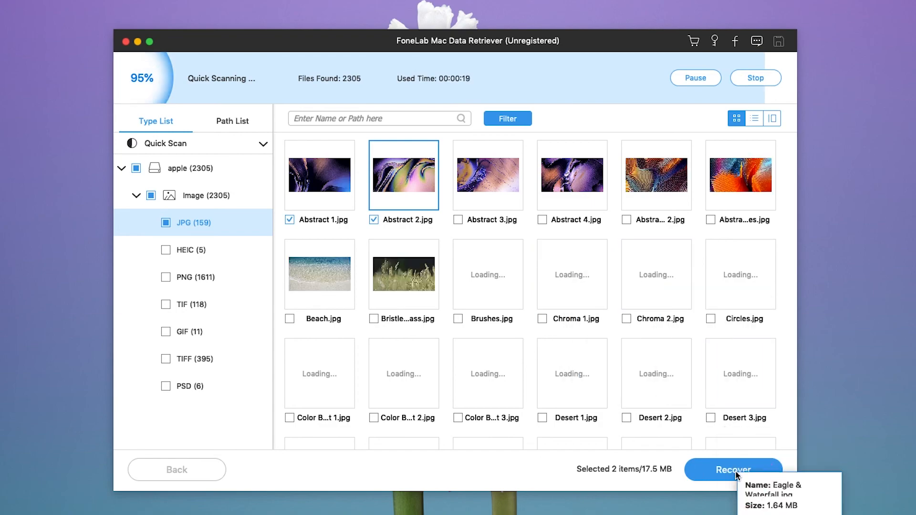